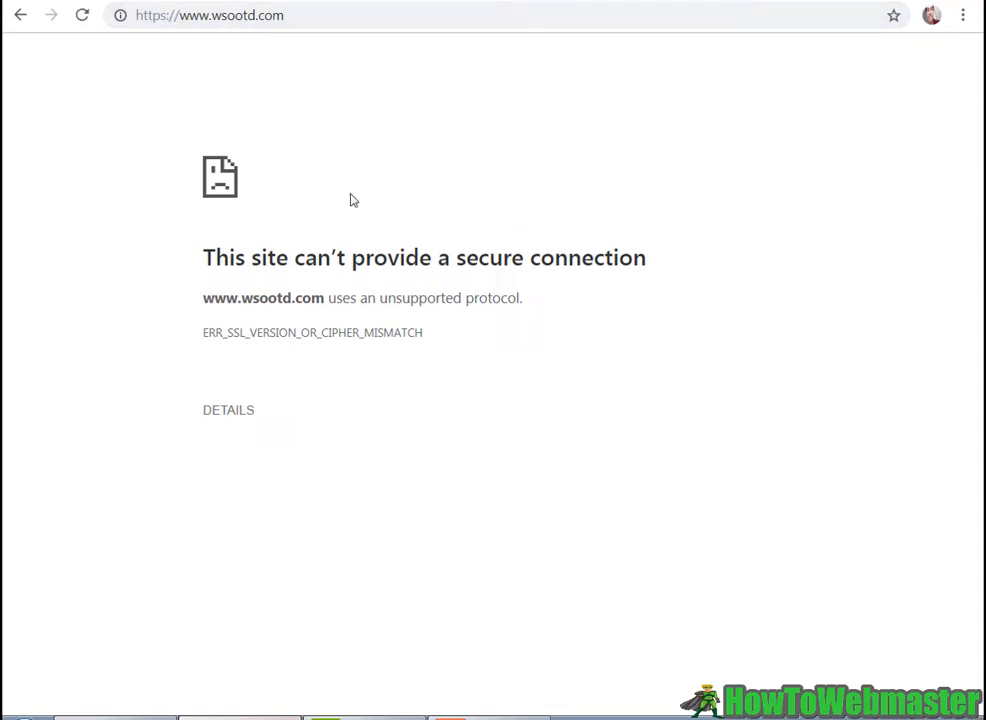
mouse_move(401, 63)
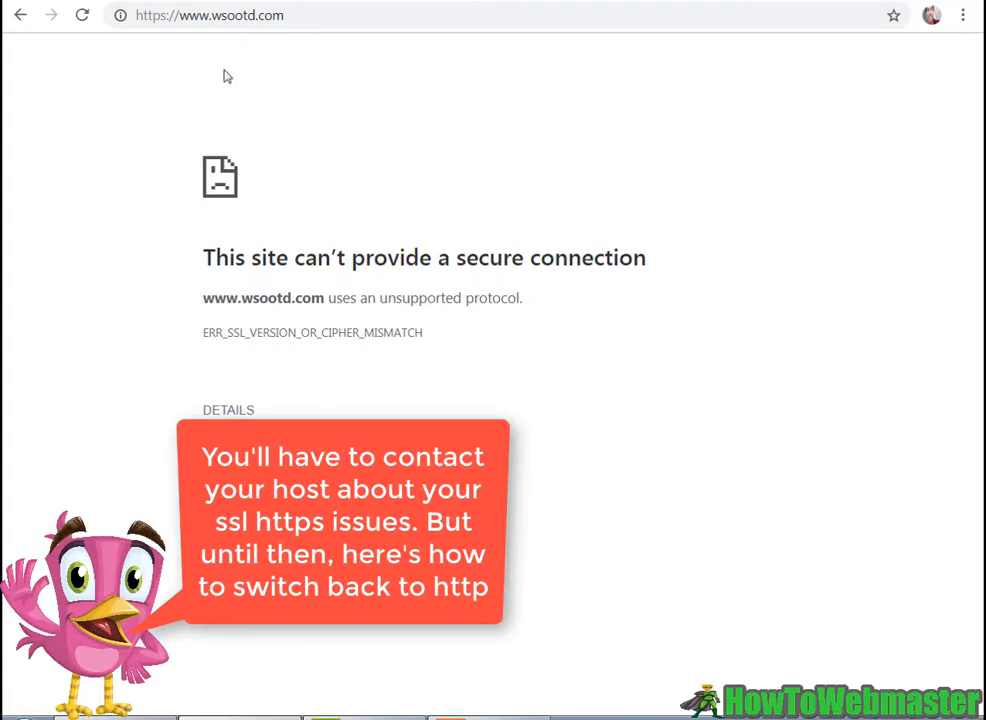
mouse_move(527, 123)
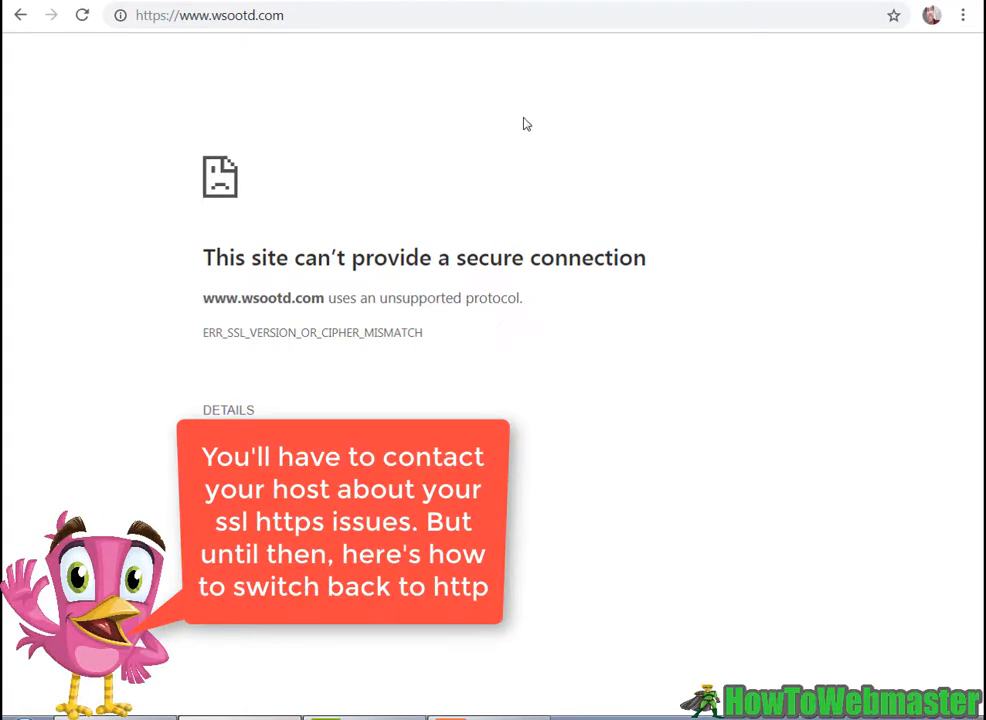
mouse_move(172, 49)
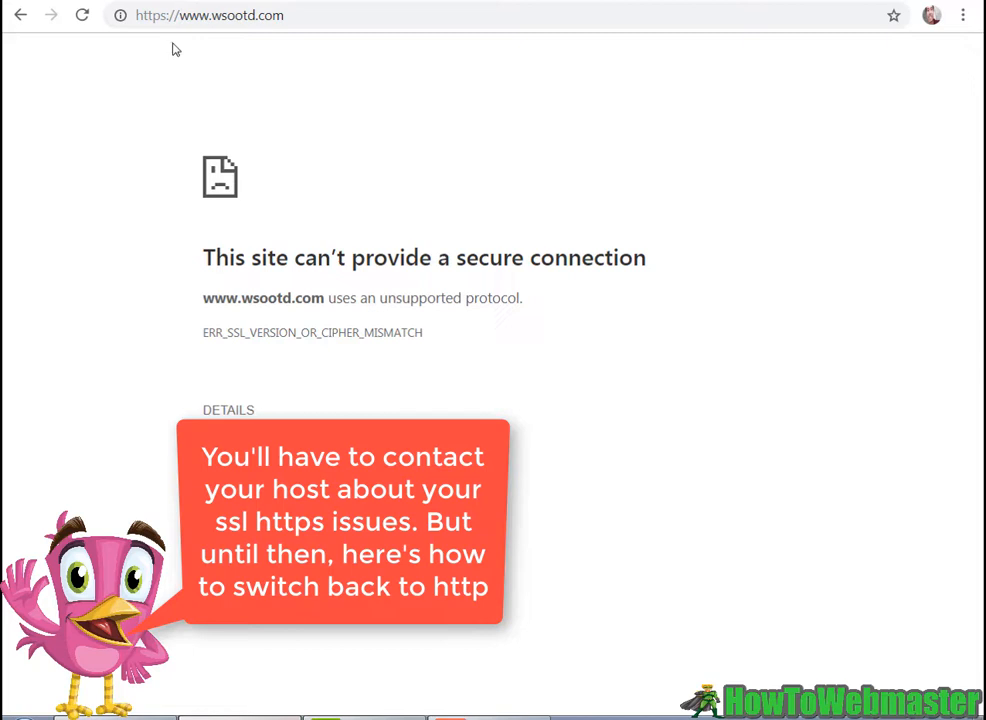
mouse_move(372, 171)
text(/wp-admin)
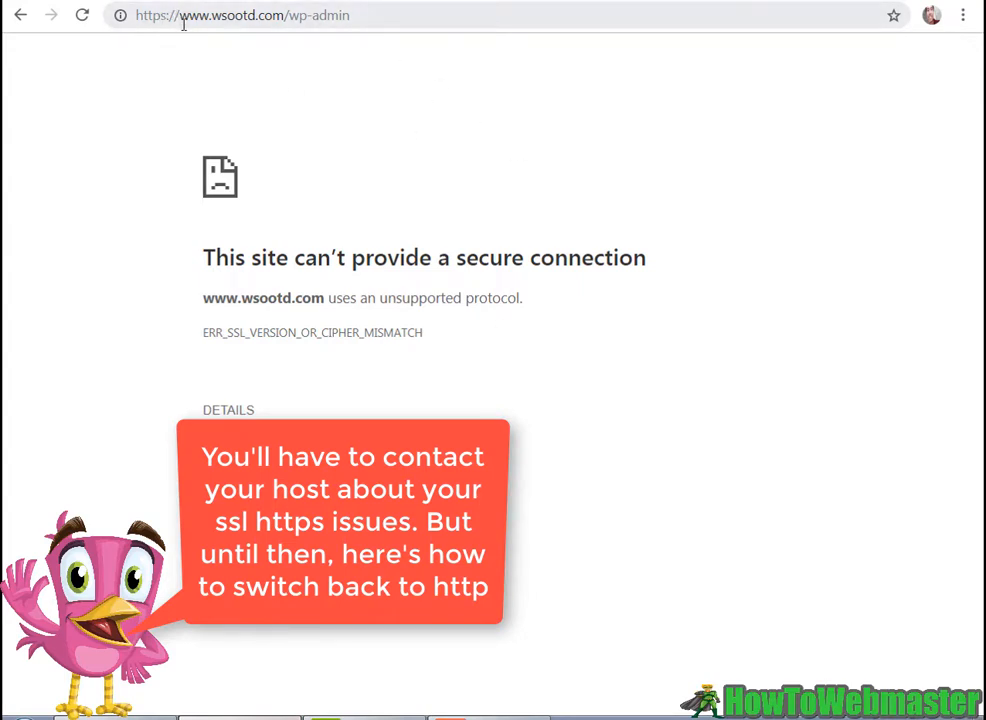
mouse_move(423, 223)
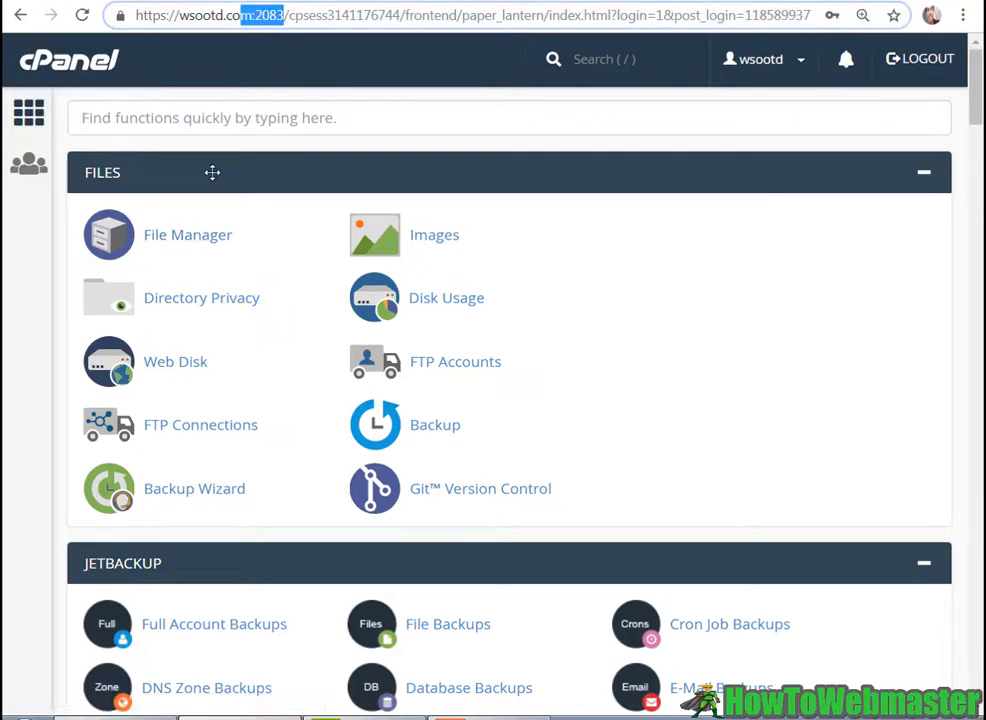
Launch phpMyAdmin from the cPanel Databases section.
scroll(down, 3)
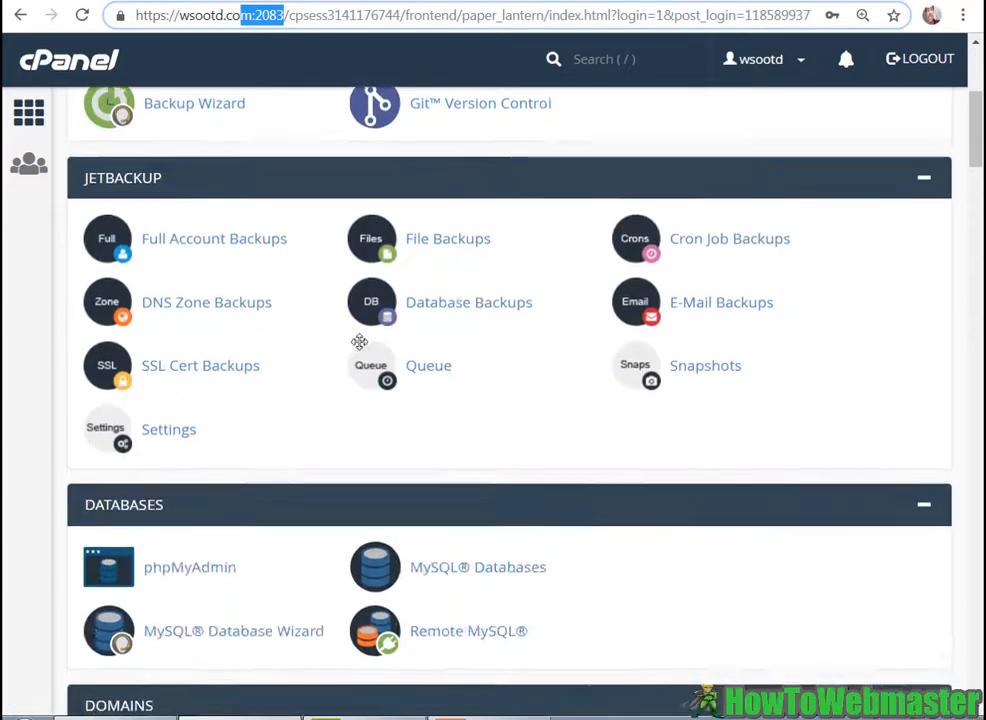
scroll(down, 3)
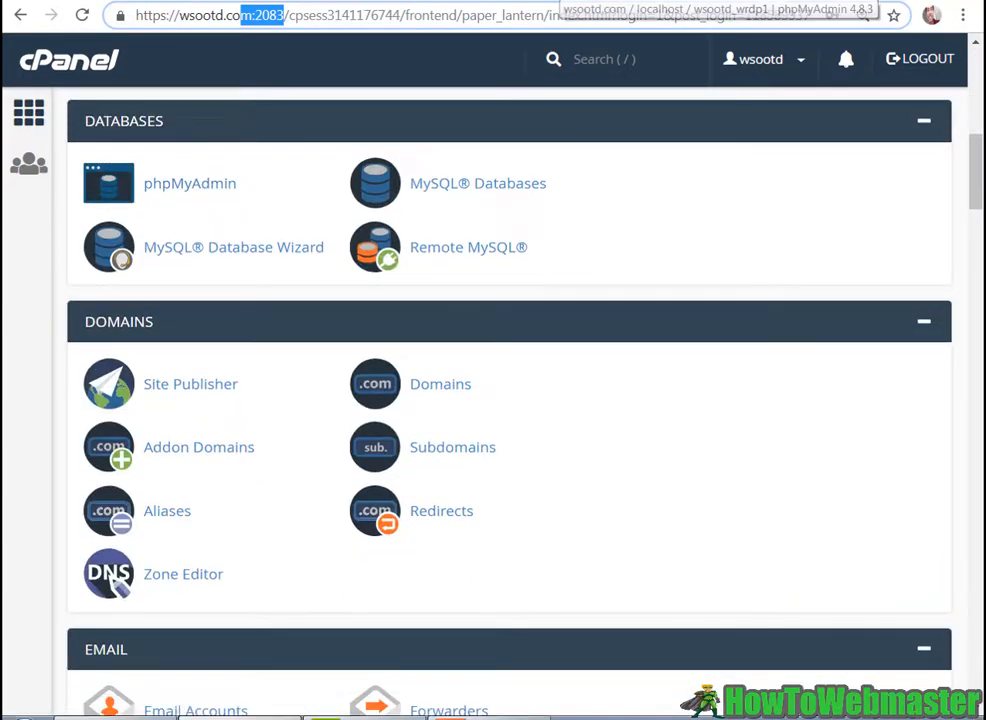
click(189, 183)
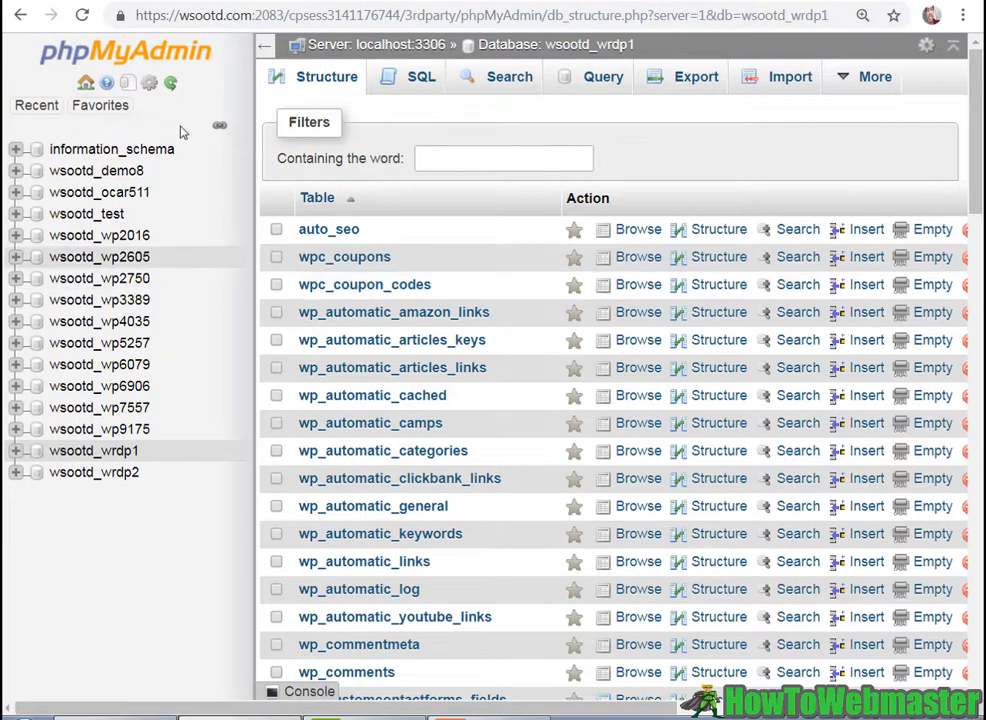
mouse_move(107, 337)
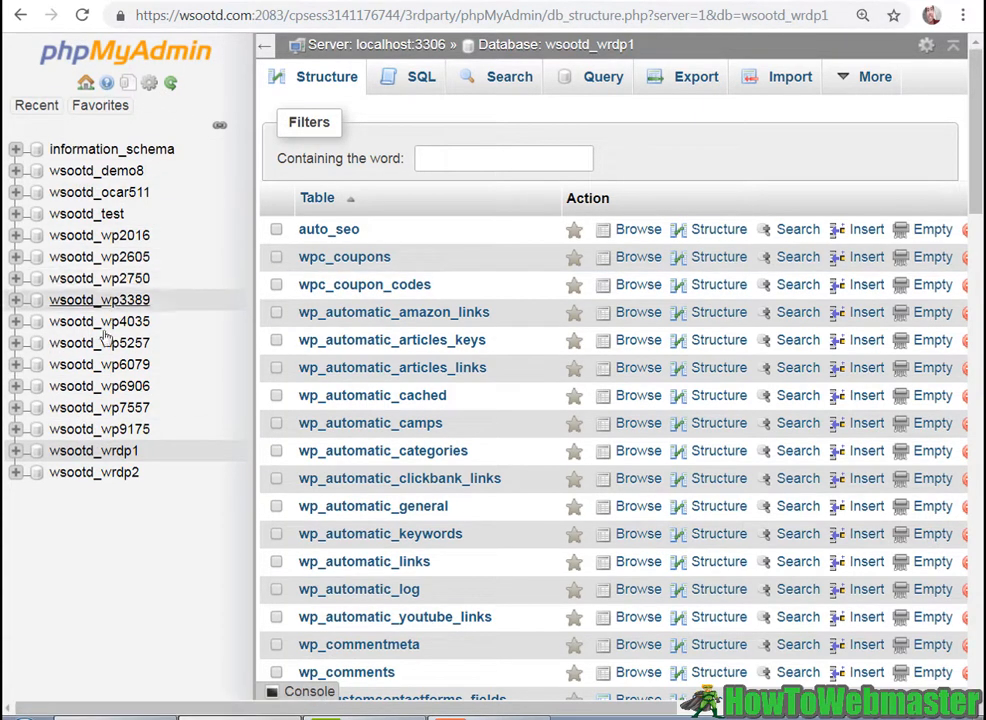
mouse_move(155, 213)
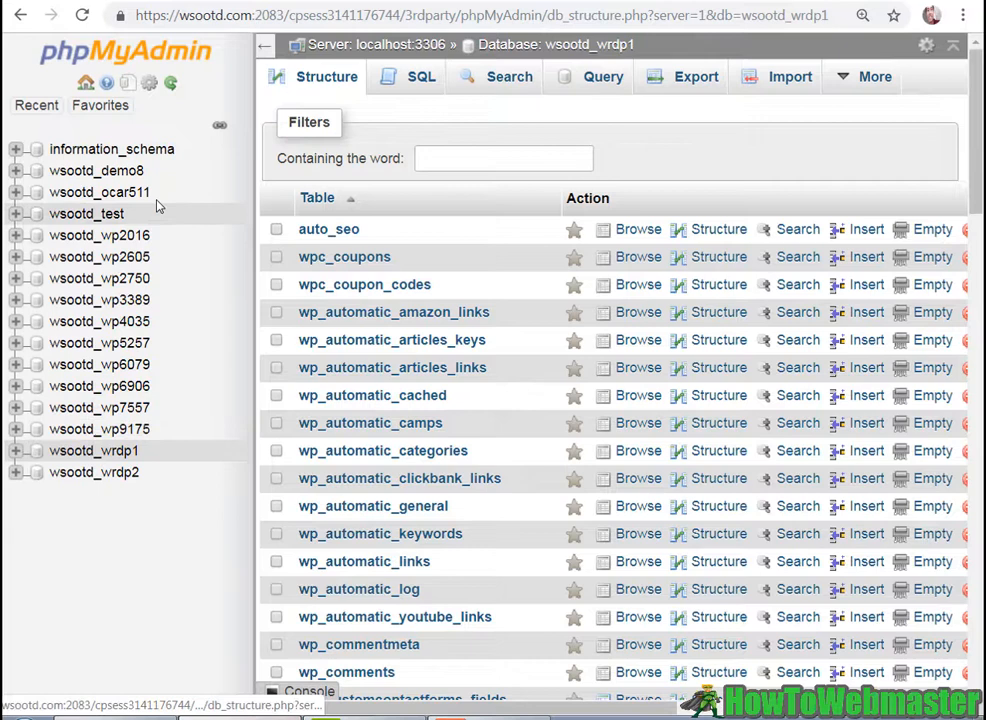
mouse_move(153, 465)
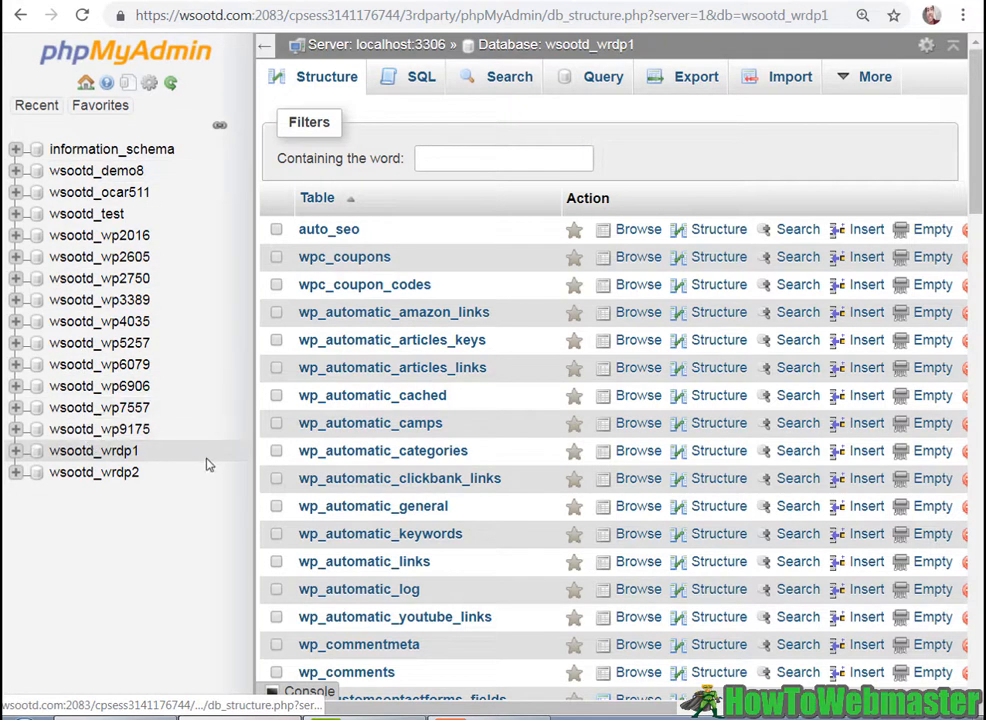
mouse_move(147, 453)
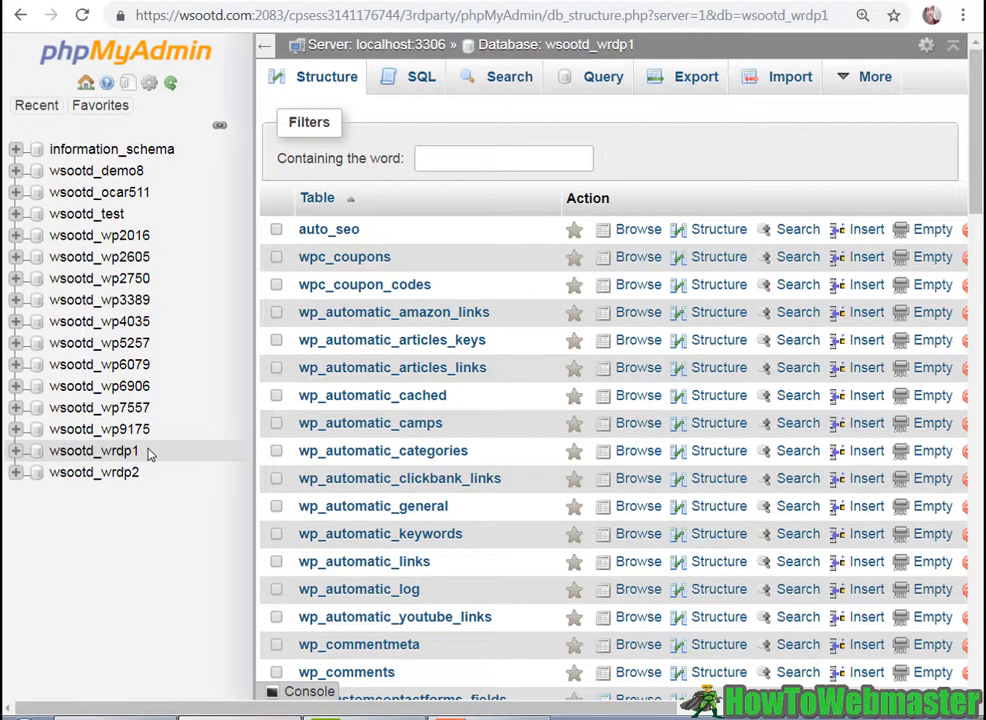
Expand the wsootd_wrdp1 database tree and open its wp_options table.
double_click(93, 450)
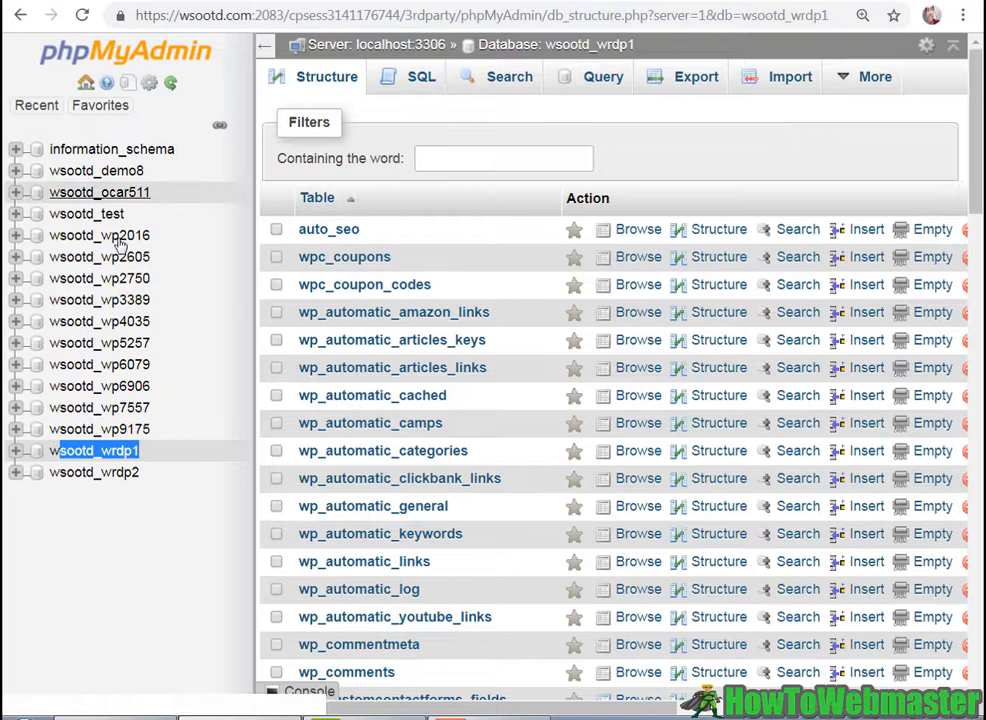
mouse_move(15, 456)
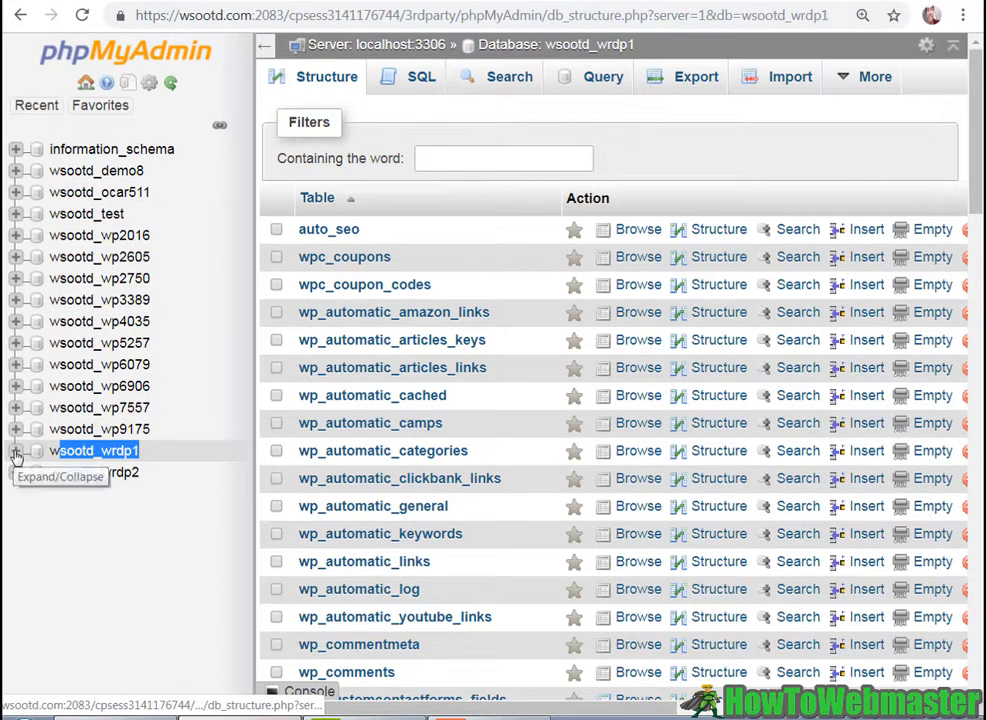
click(16, 451)
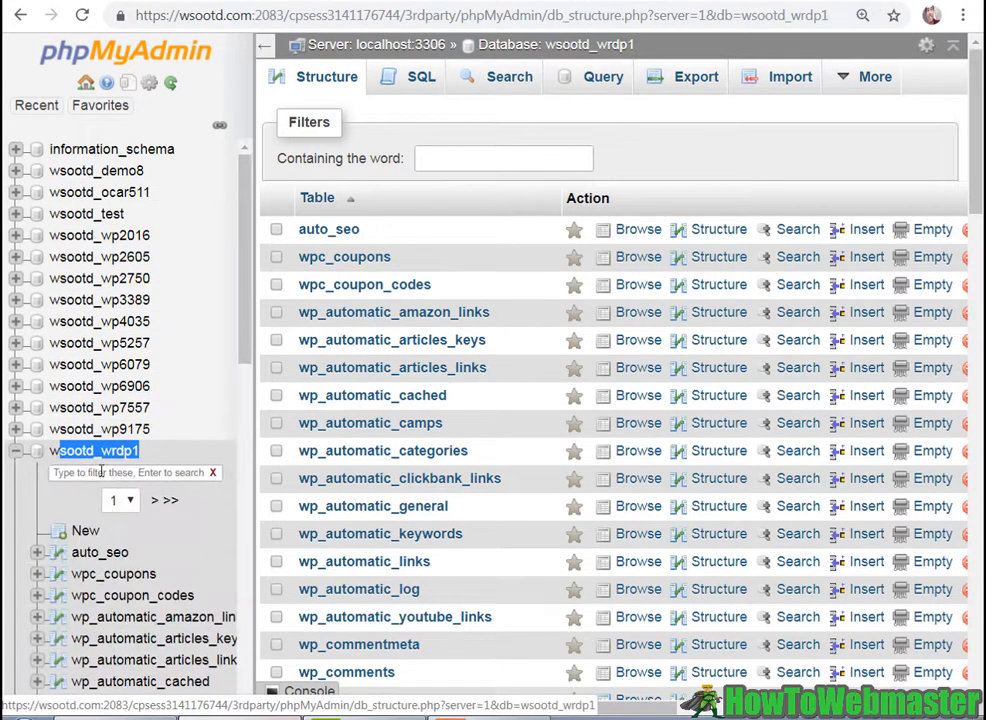
scroll(down, 3)
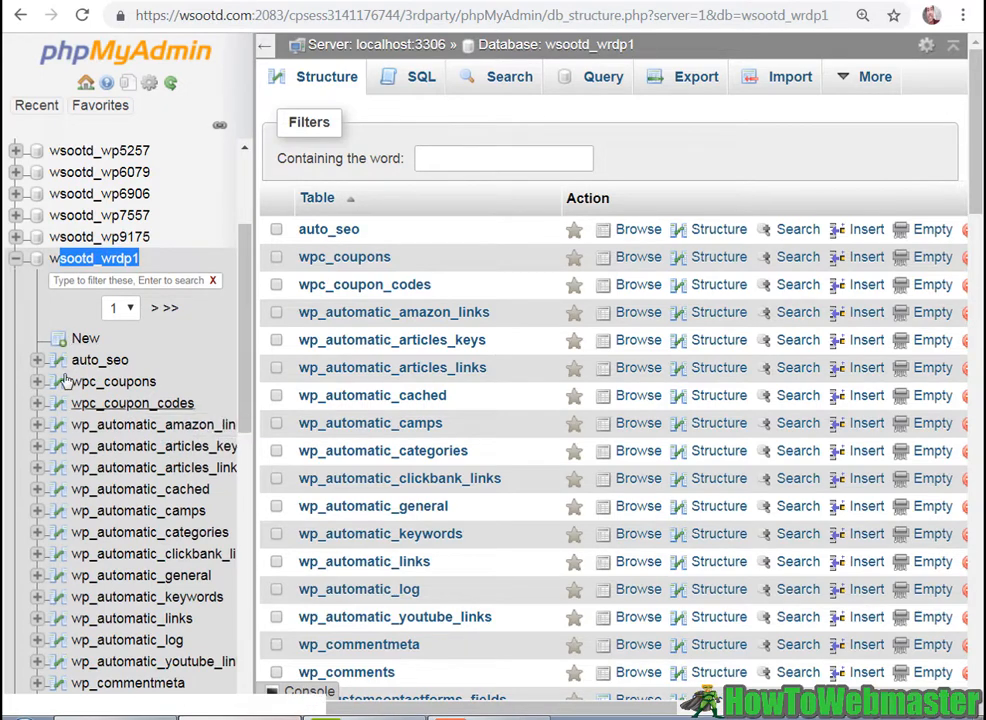
scroll(down, 3)
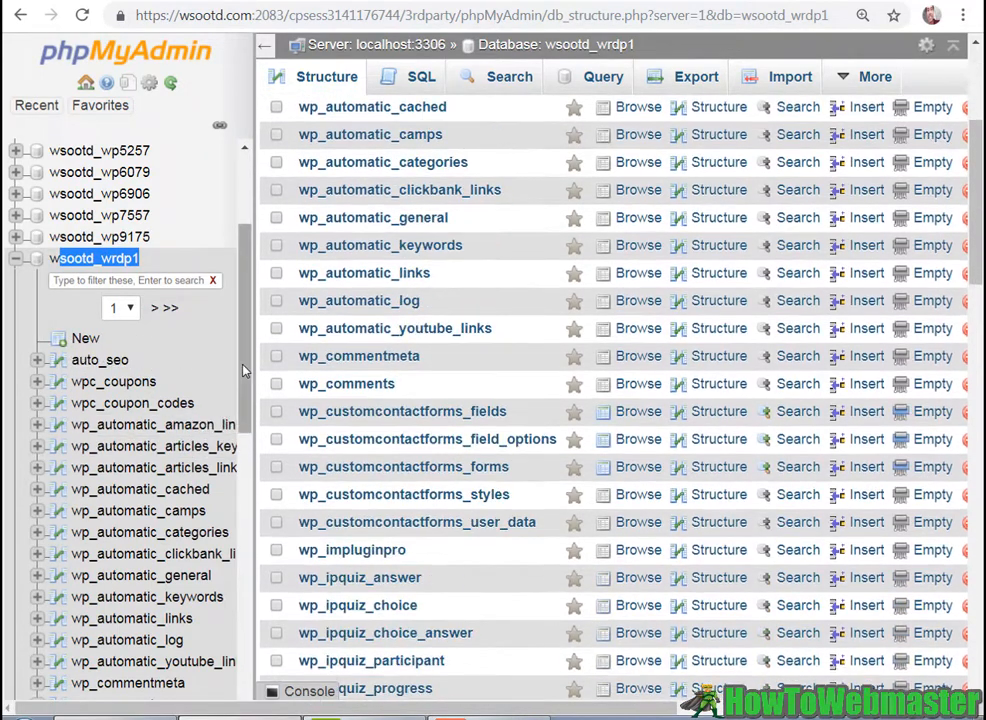
scroll(down, 3)
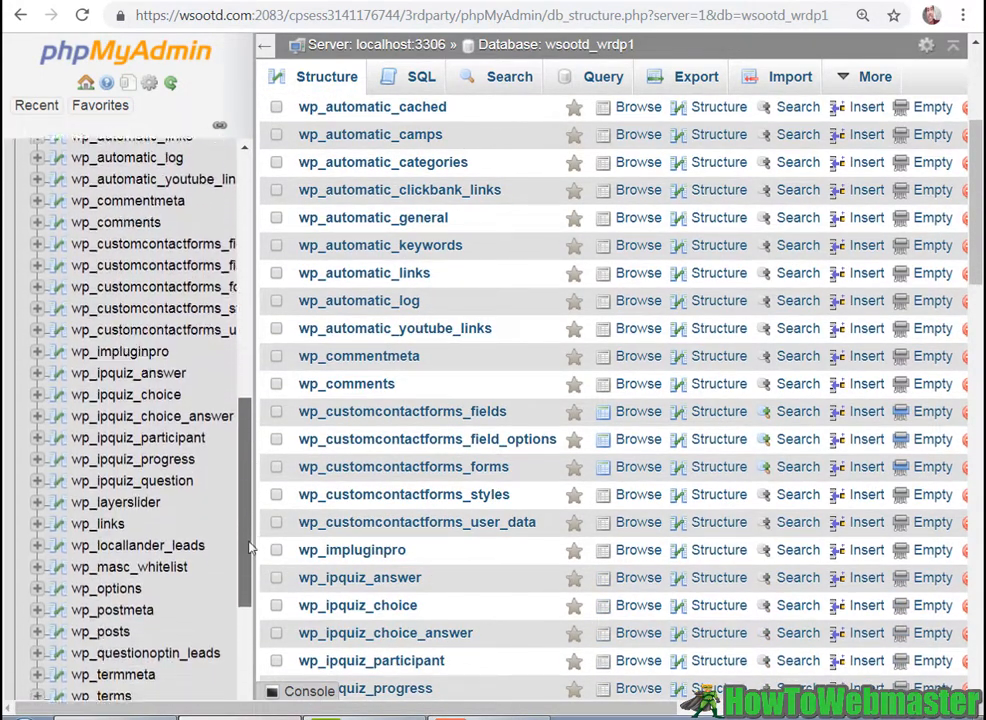
scroll(down, 3)
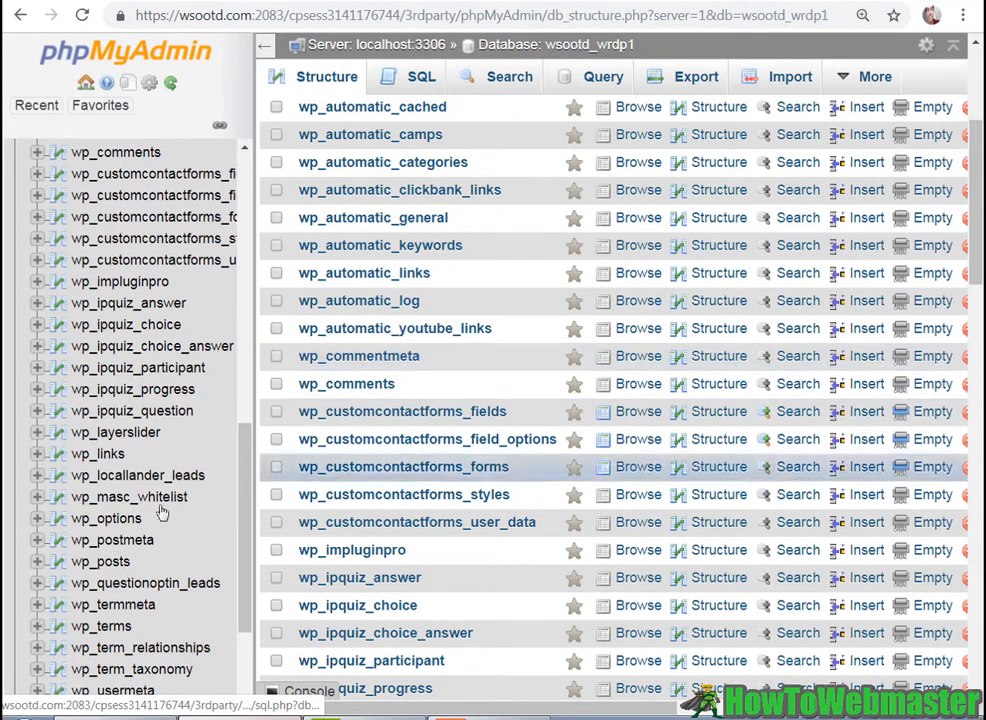
click(106, 518)
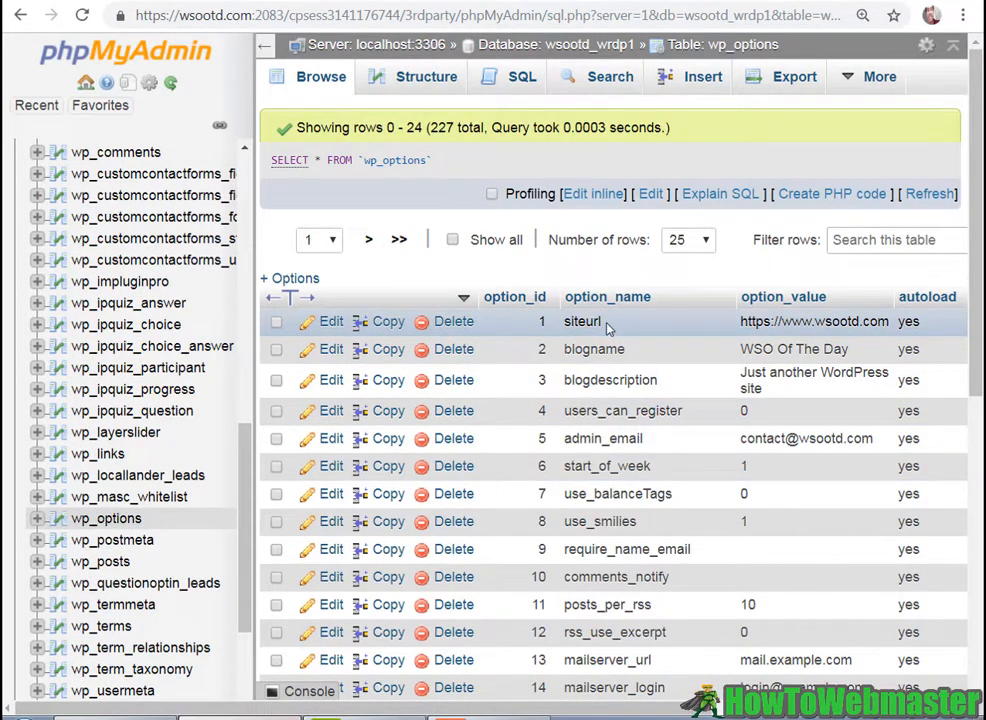
mouse_move(330, 321)
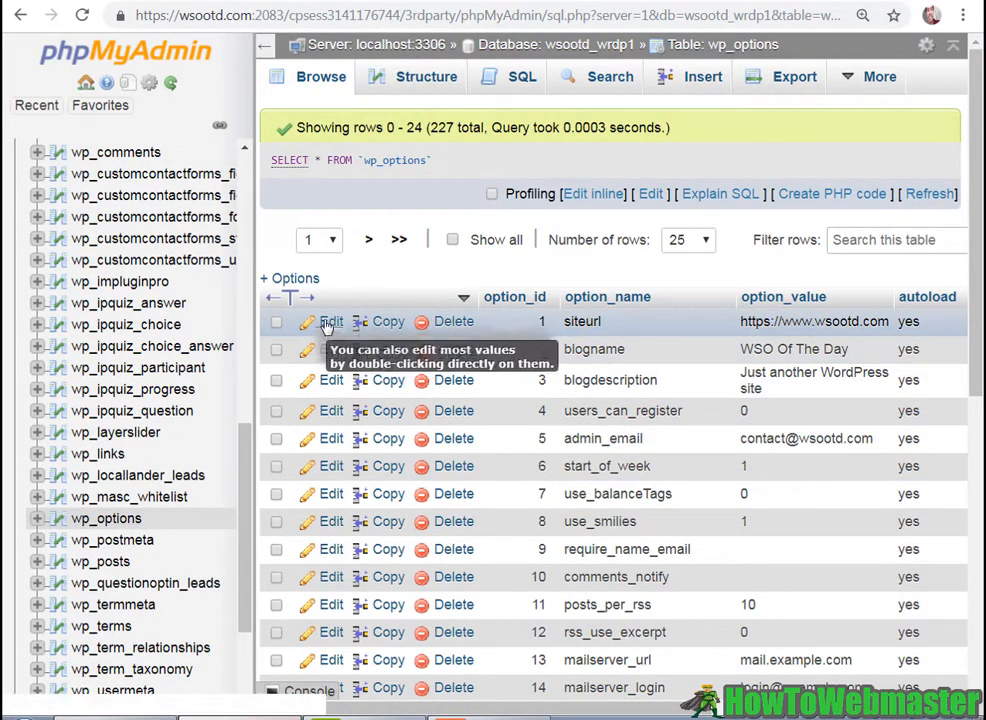
click(331, 321)
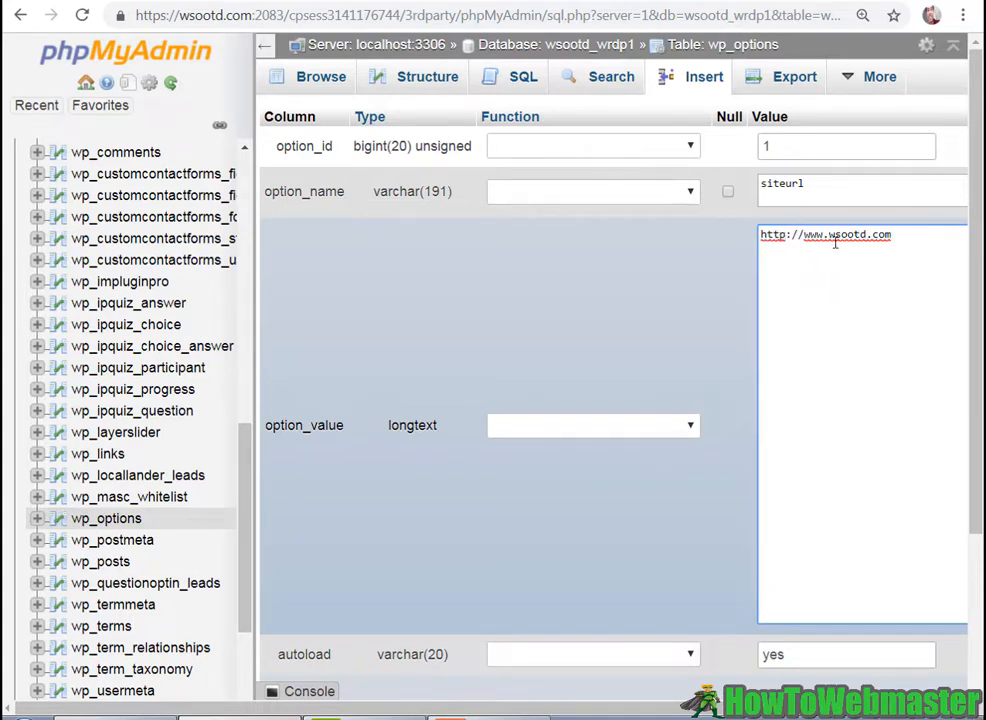
scroll(down, 3)
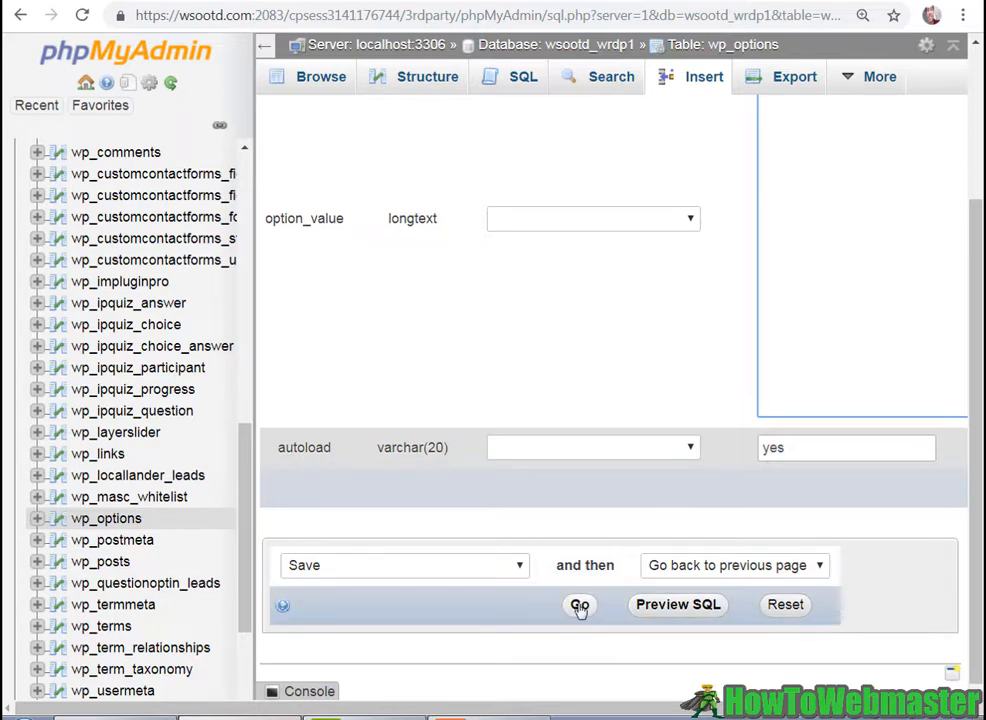
click(580, 605)
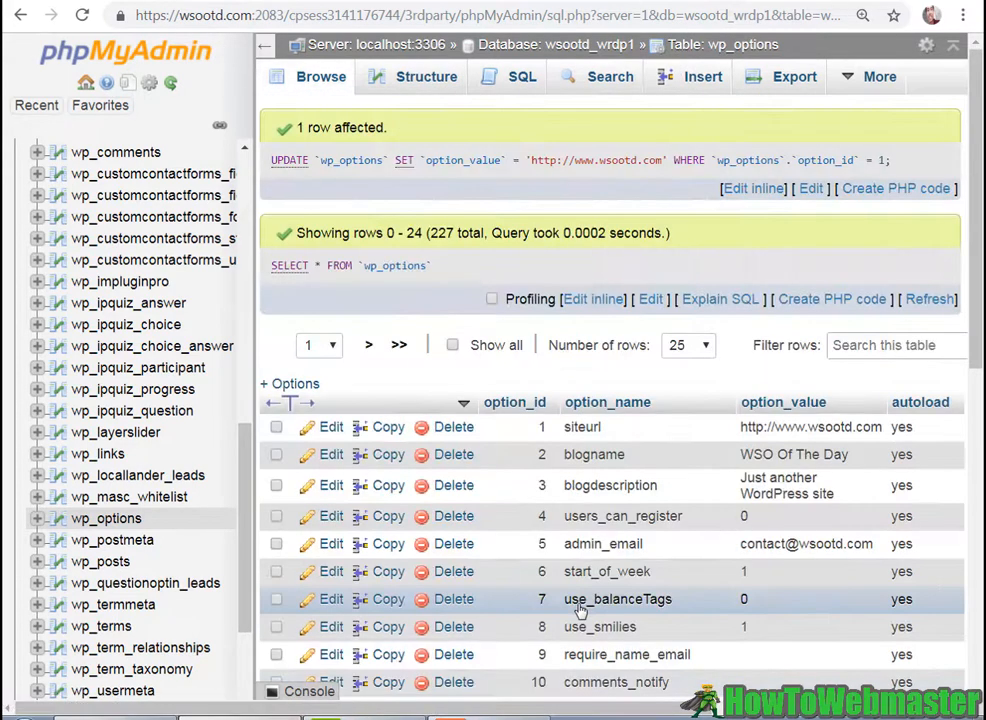
mouse_move(715, 398)
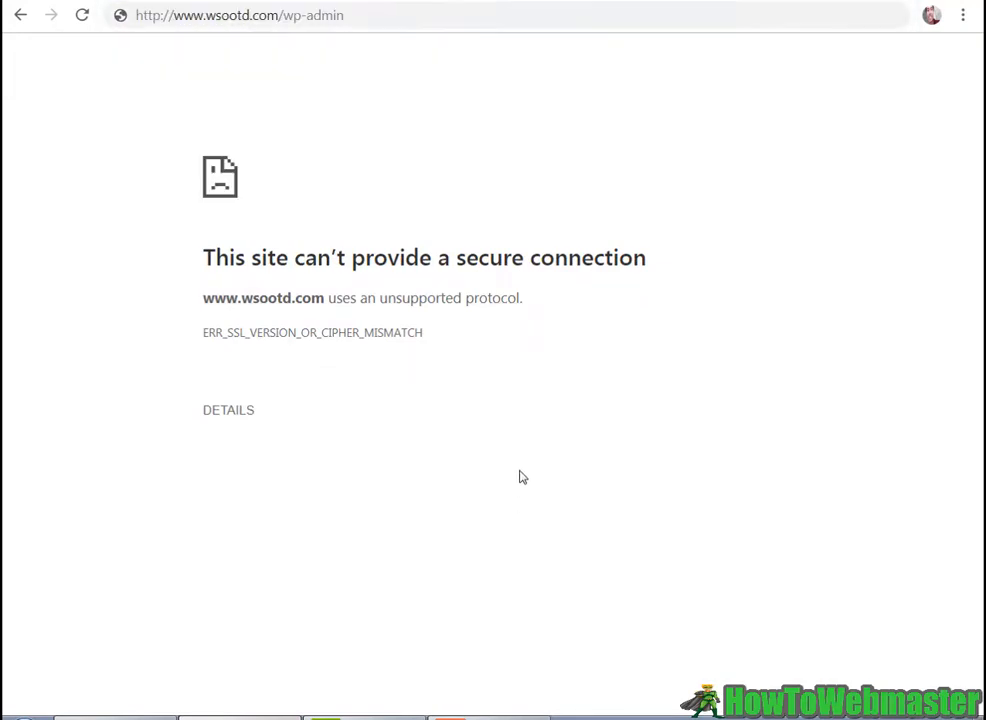
mouse_move(358, 235)
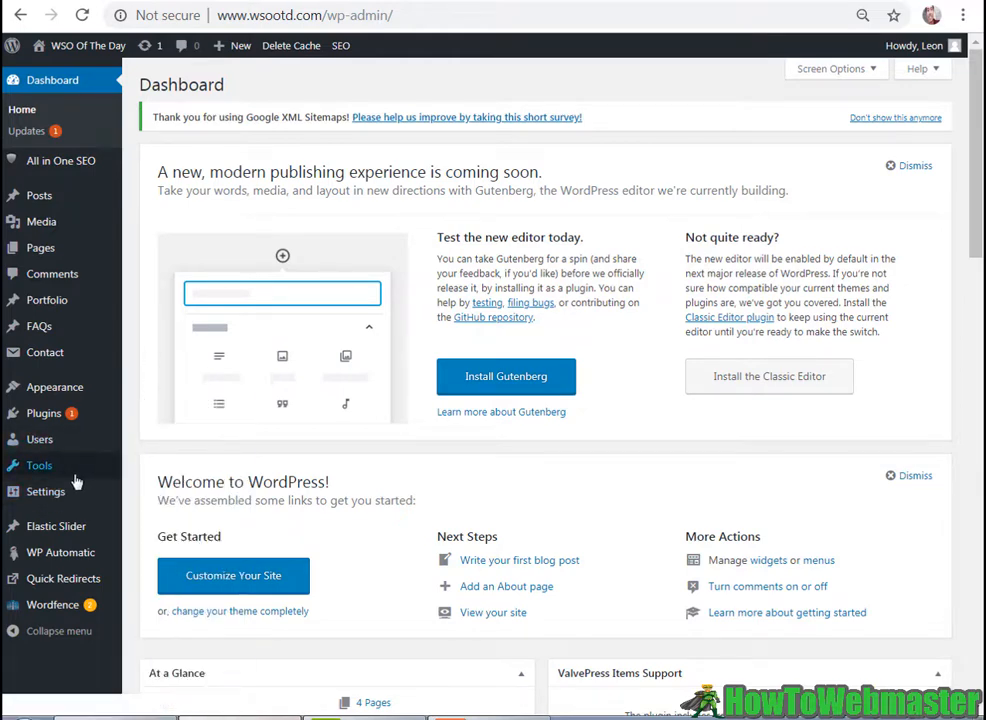
Go to Settings > General and begin editing the Site Address (URL) field.
click(45, 491)
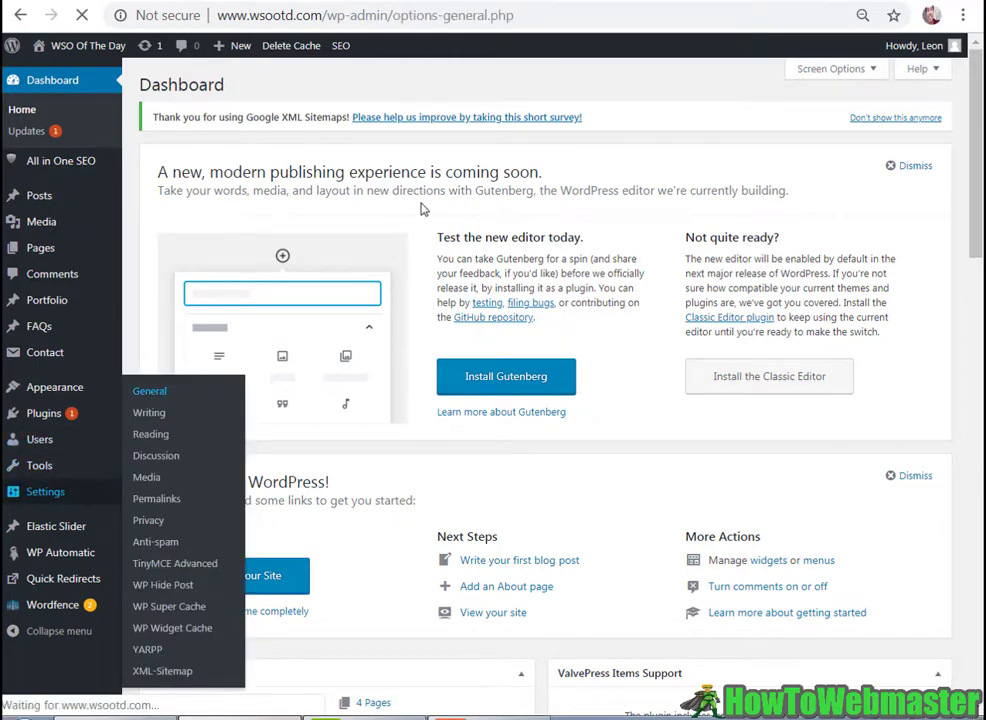
click(149, 390)
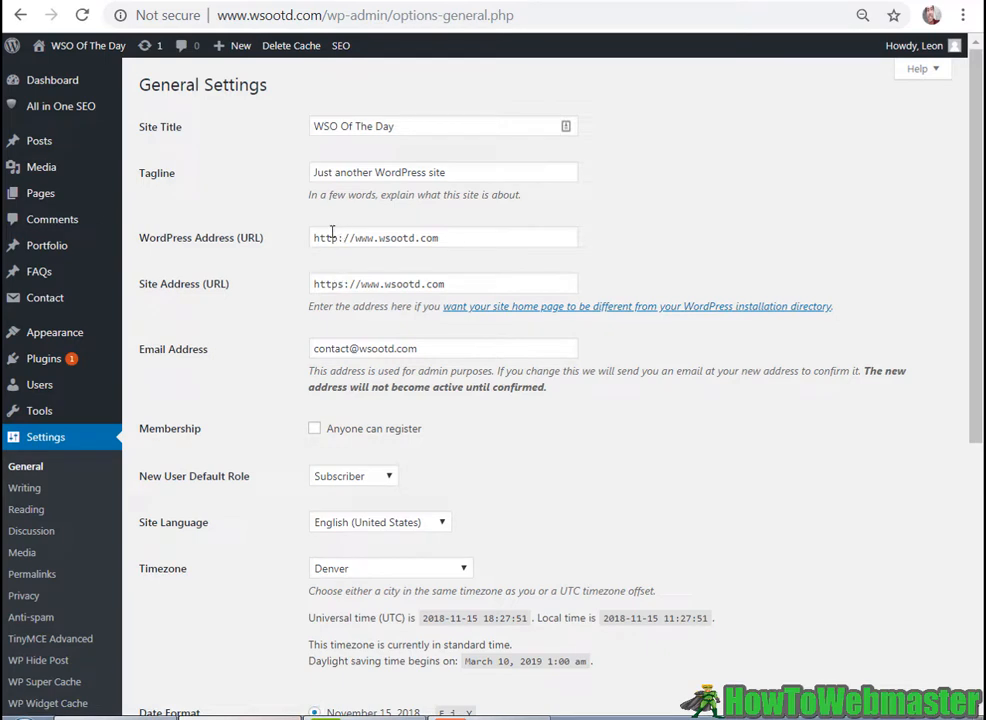
click(443, 283)
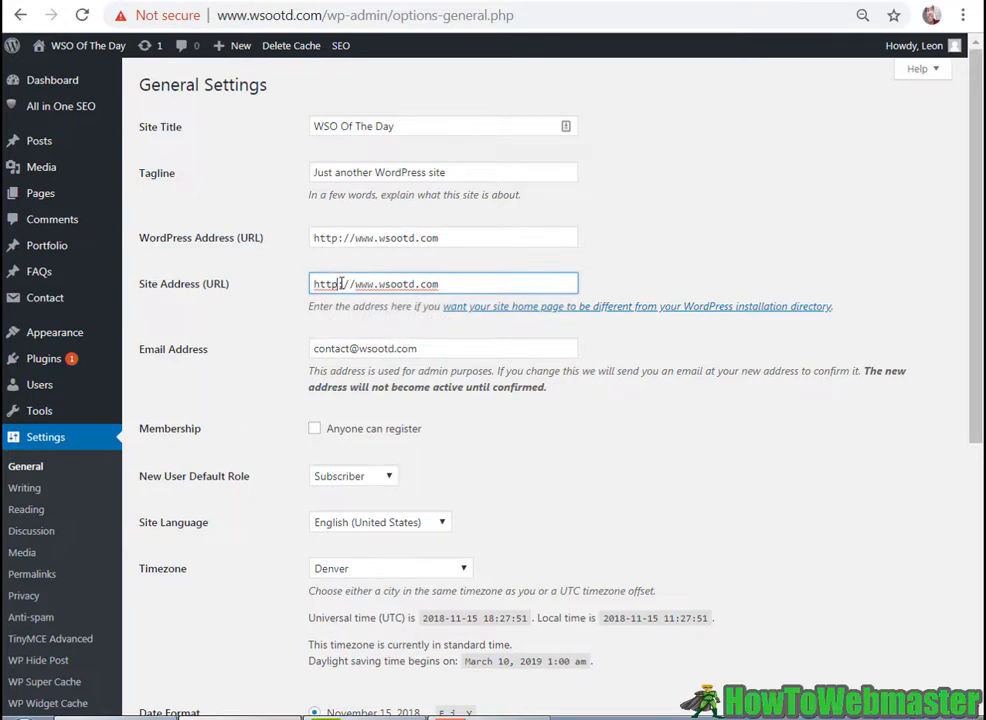
mouse_move(358, 284)
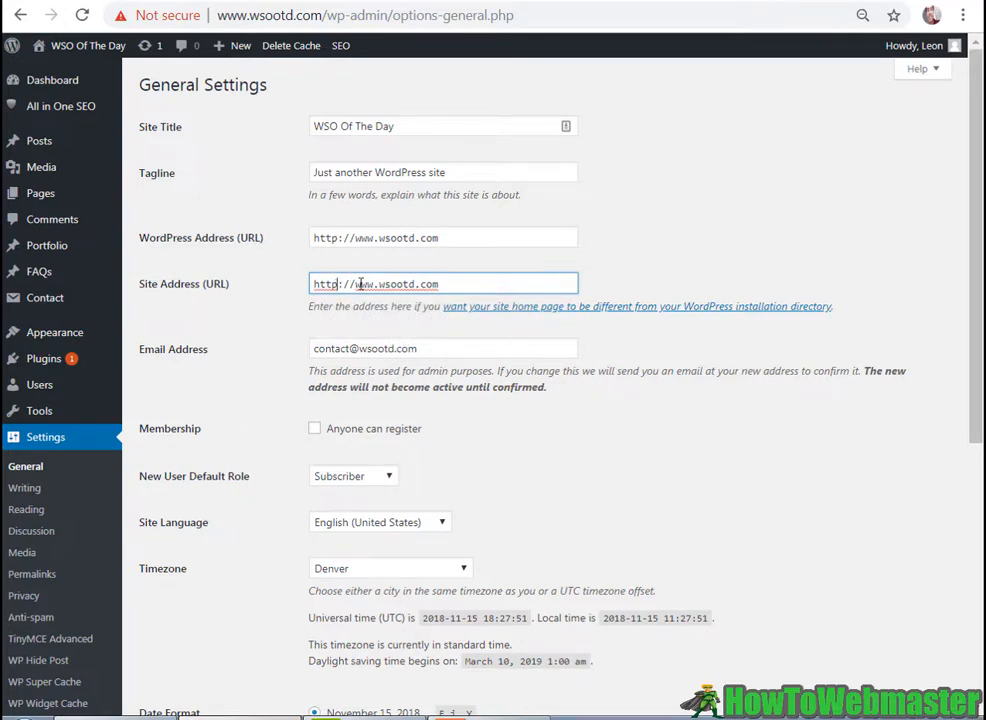